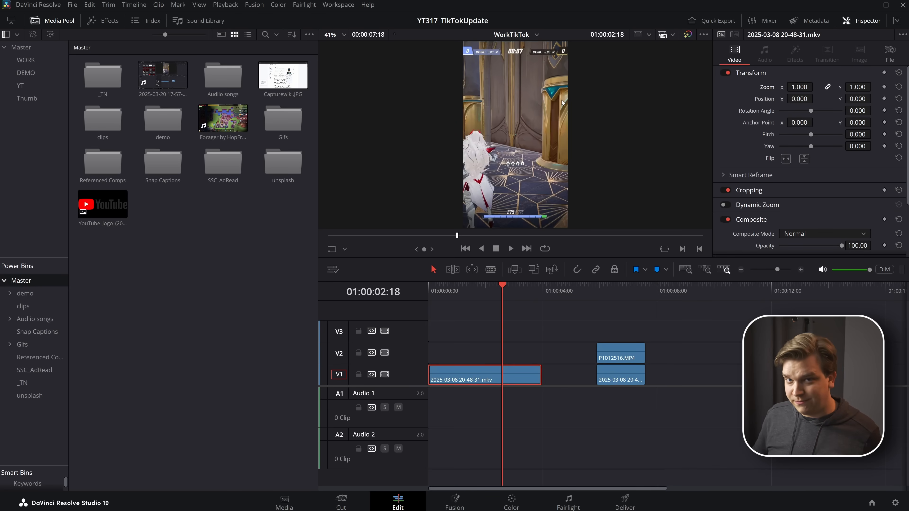
# Step: Import the VERTICAL PRESETS.drb bin via File > Import > Bin, adding Vertical 1 and 2 Source
pyautogui.click(454, 502)
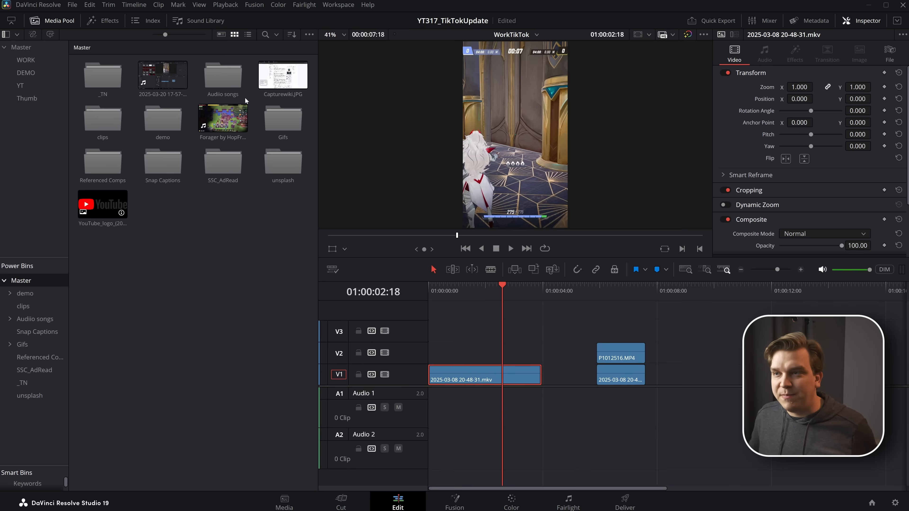
pyautogui.click(309, 34)
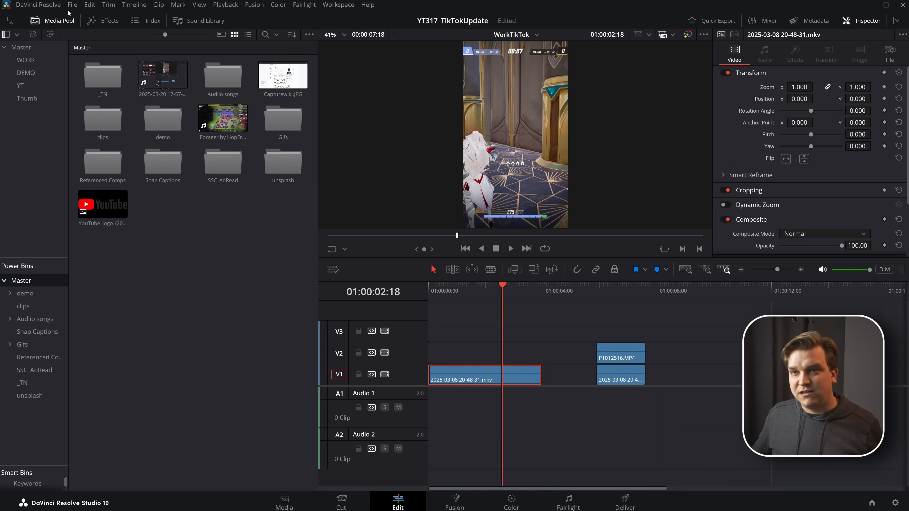
pyautogui.click(73, 5)
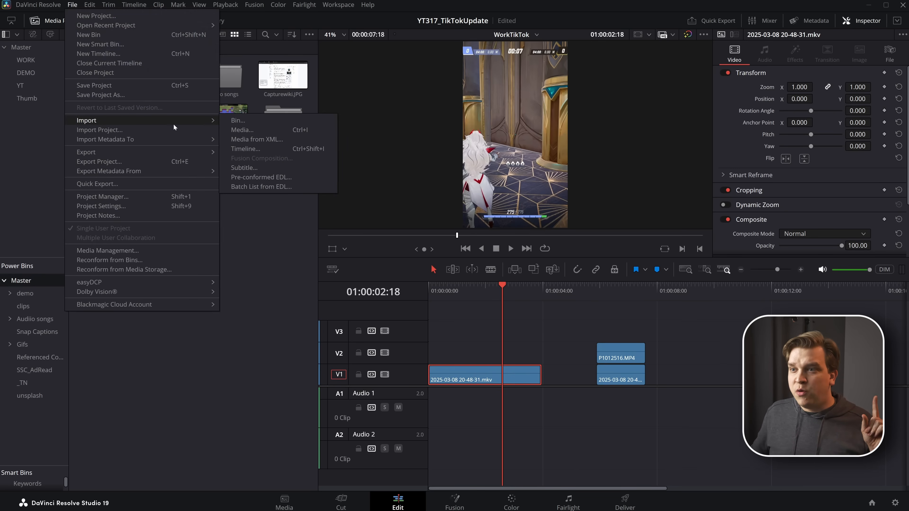
pyautogui.click(238, 120)
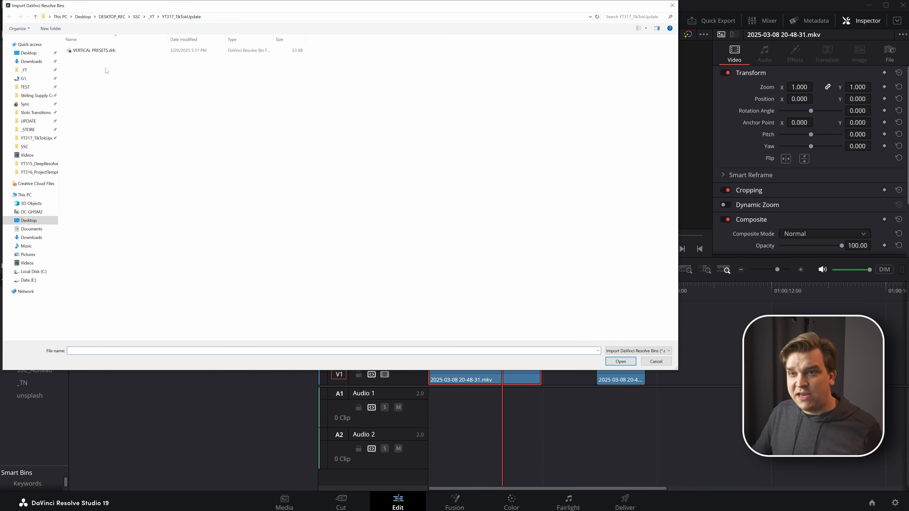
pyautogui.click(93, 50)
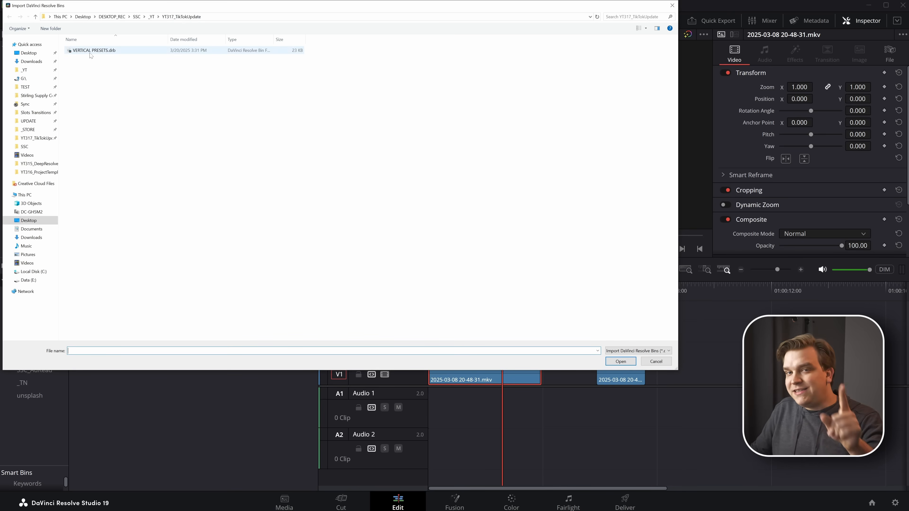
pyautogui.moveTo(91, 55)
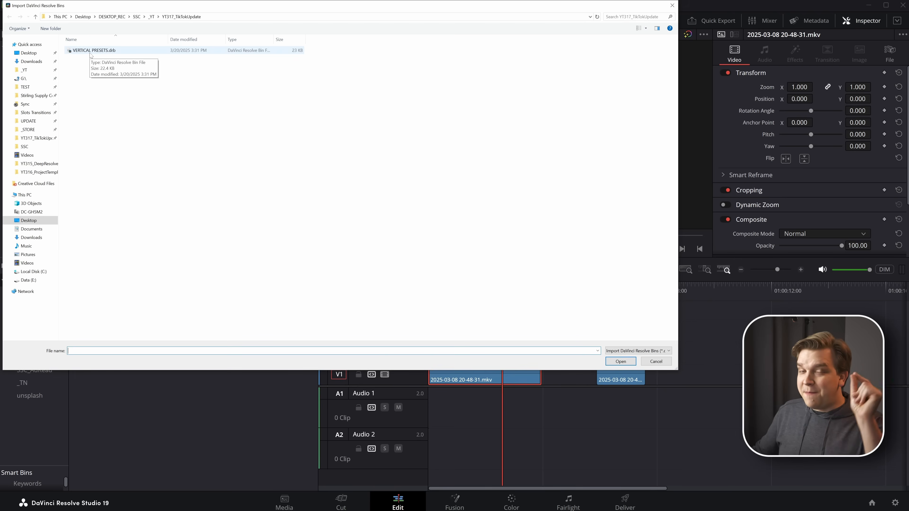
pyautogui.click(93, 50)
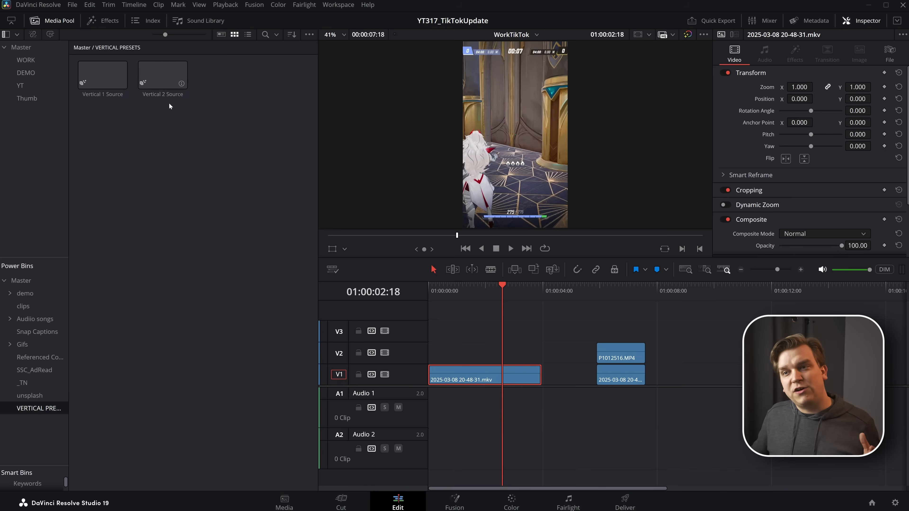
# Step: Apply the Vertical 1 Source Fusion composition to the first V1 gameplay clip
pyautogui.click(100, 81)
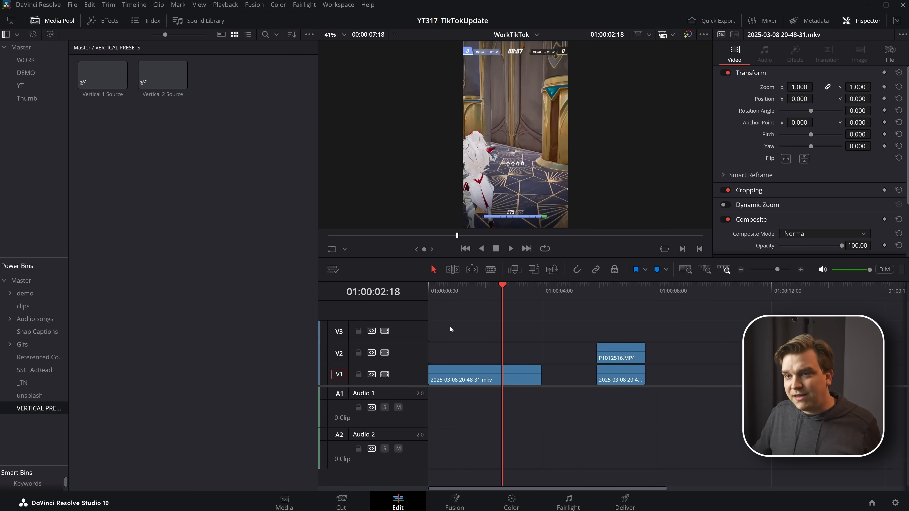
pyautogui.click(102, 75)
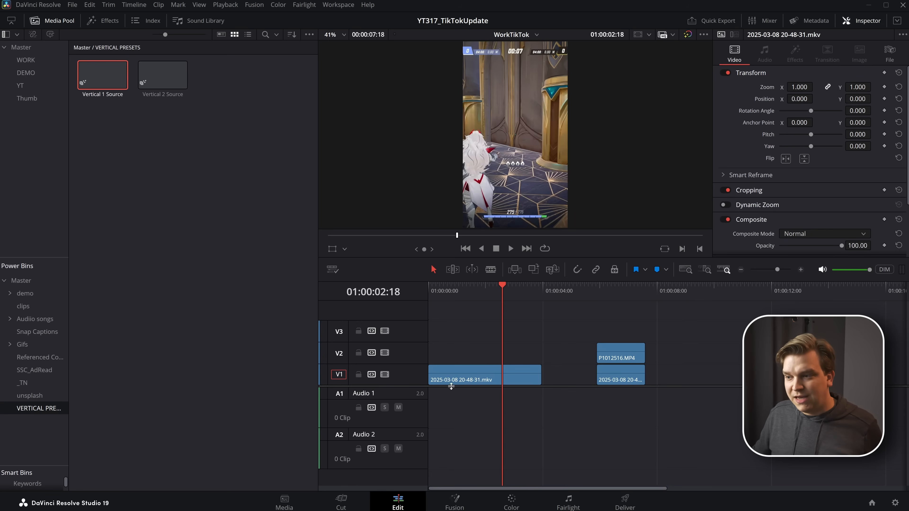
pyautogui.click(463, 378)
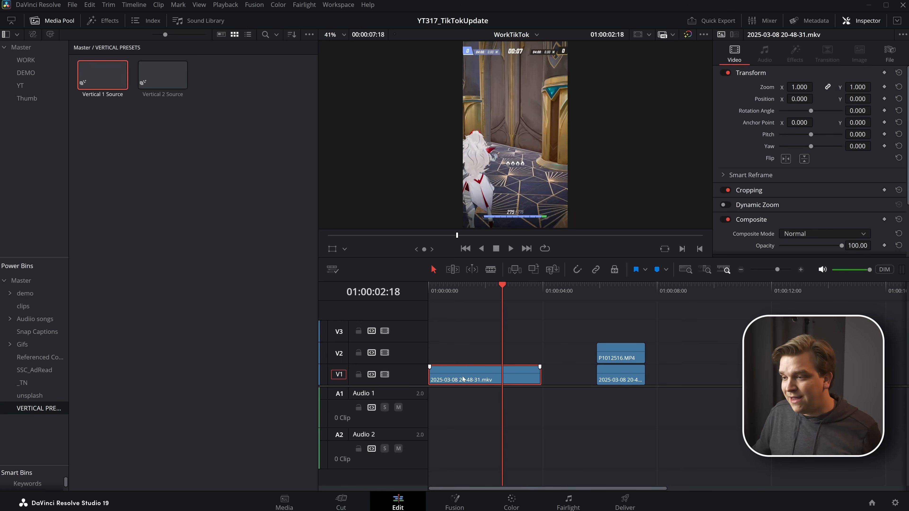
pyautogui.rightClick(464, 378)
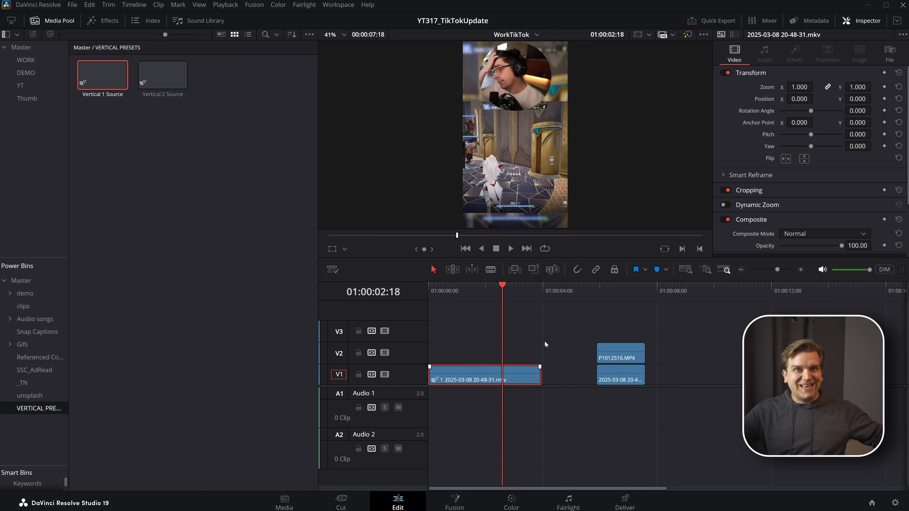
pyautogui.moveTo(580, 342)
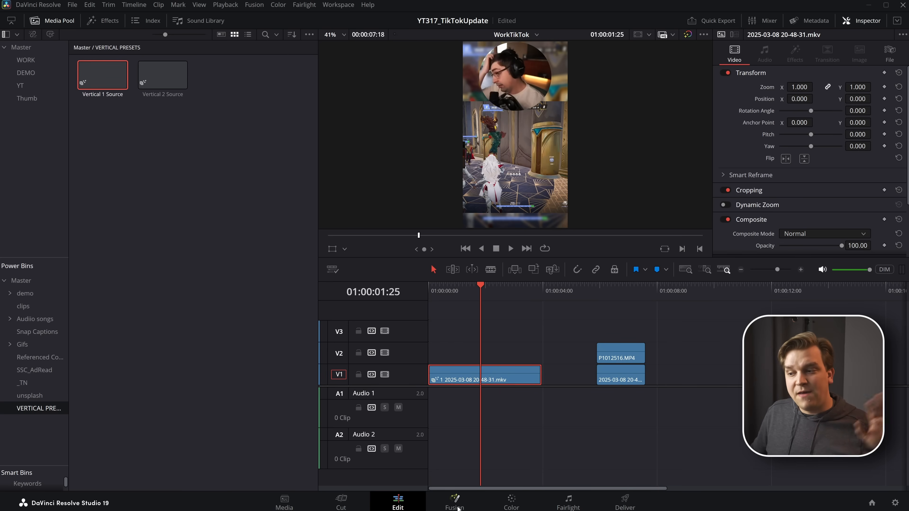
# Step: Show the Vertical_1Source group's Background, Gameplay and Focus controls in the Fusion Inspector
pyautogui.click(455, 501)
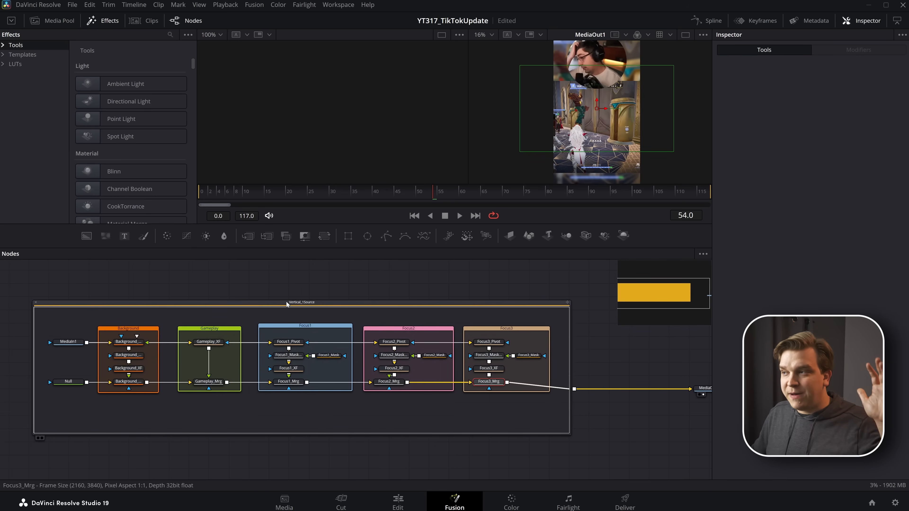
pyautogui.click(301, 302)
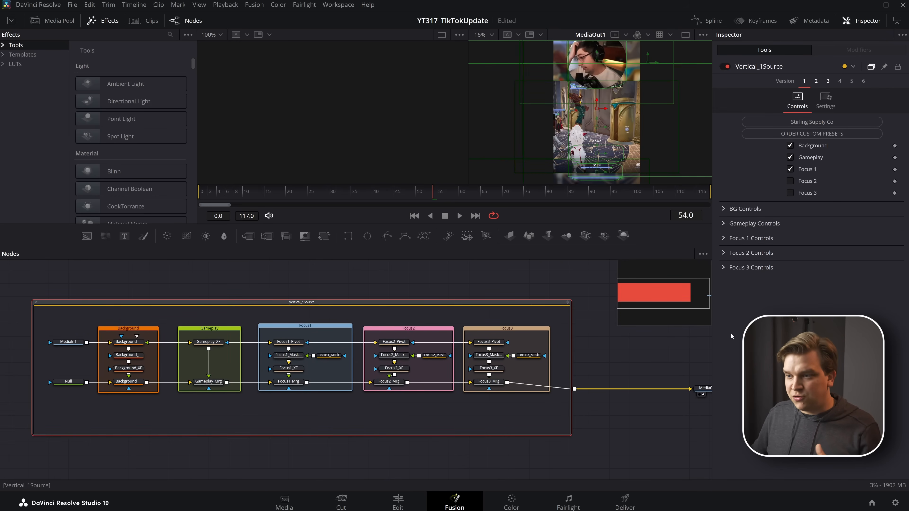
pyautogui.moveTo(310, 421)
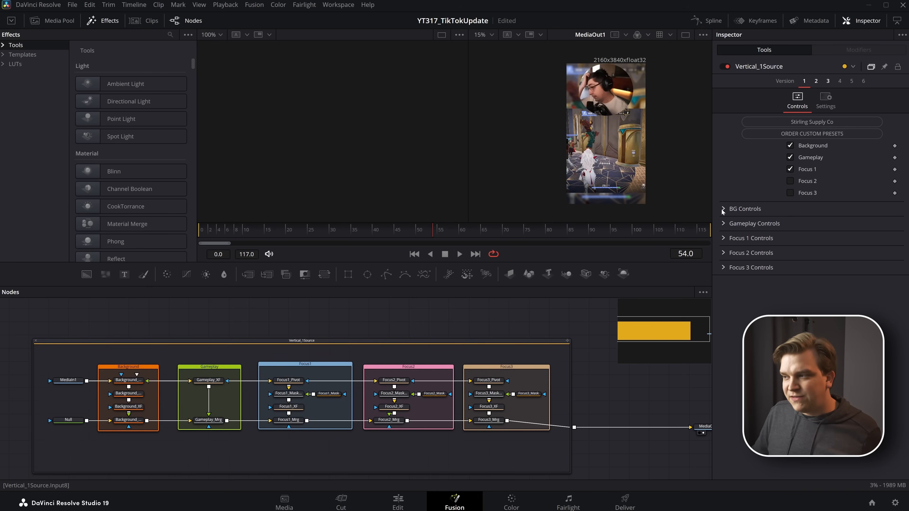
# Step: Under BG Controls, set BG Saturation to 0 and raise the background Strength
pyautogui.click(723, 209)
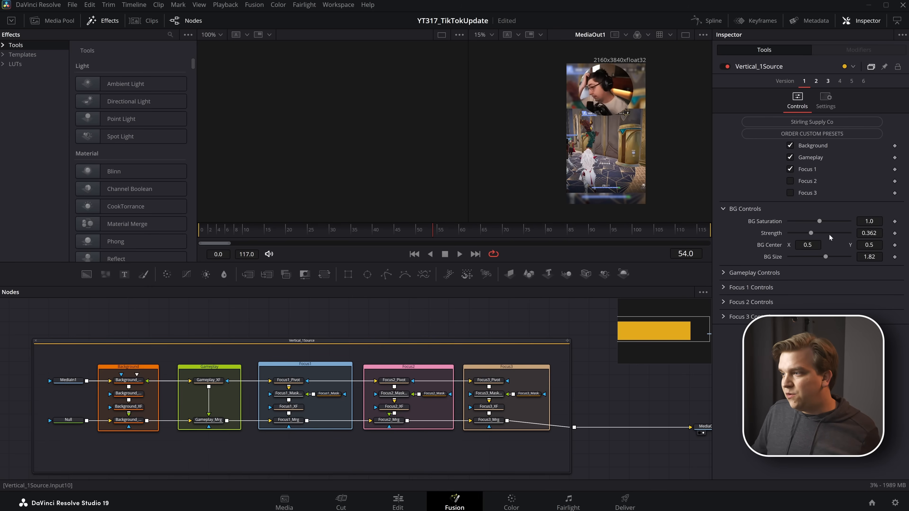
pyautogui.moveTo(819, 221); pyautogui.dragTo(788, 221)
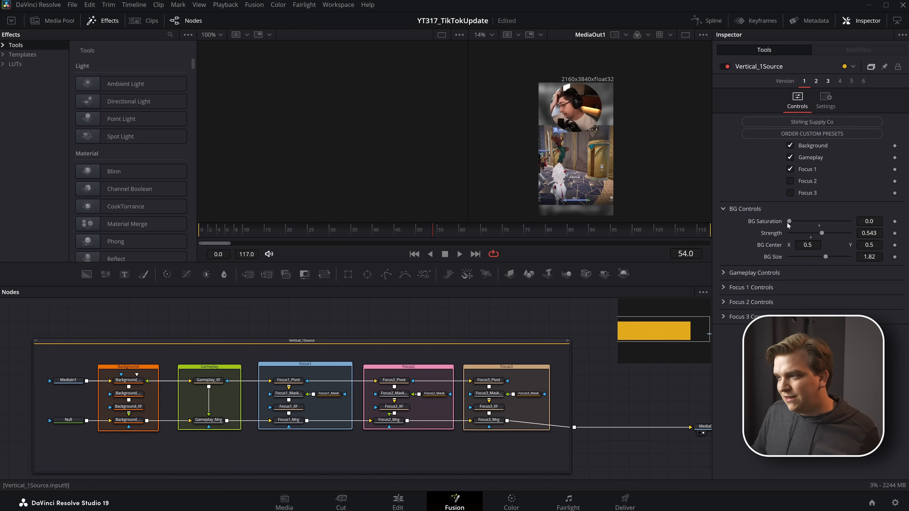
pyautogui.moveTo(788, 222); pyautogui.dragTo(851, 221)
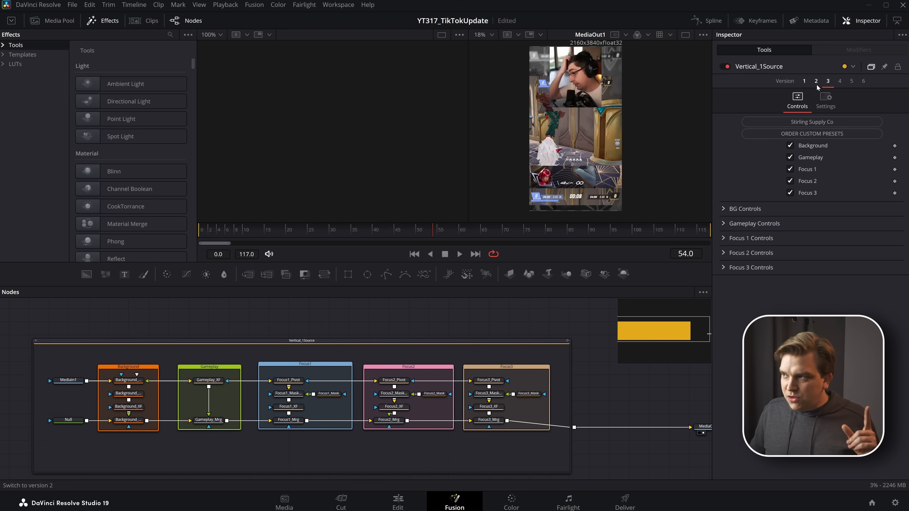
# Step: Switch Vertical_1Source to version 2 with Focus 1 off and expand Gameplay Controls
pyautogui.click(815, 81)
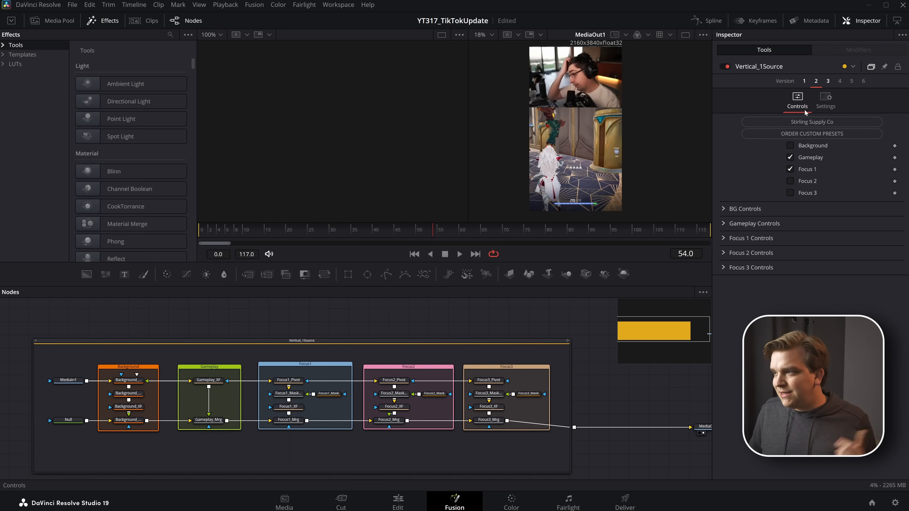
pyautogui.click(790, 145)
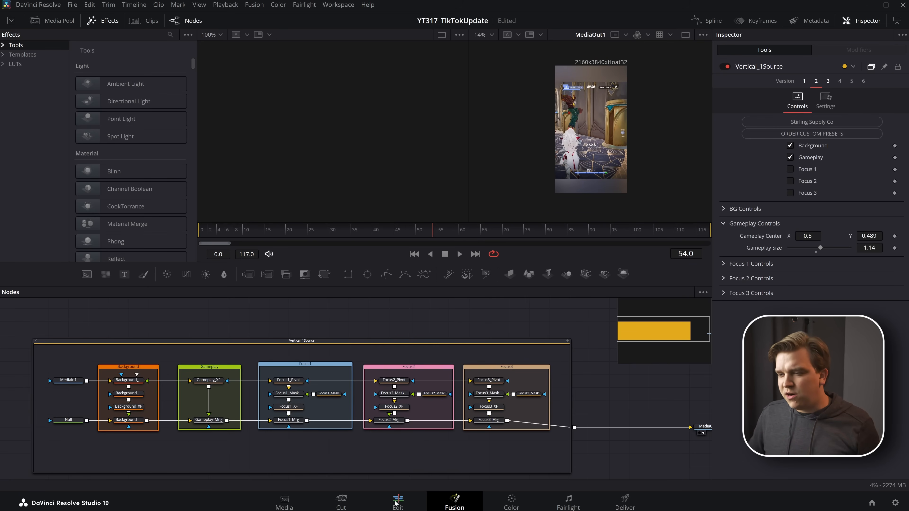
# Step: Return to the Edit page showing the gameplay-only vertical layout on the first clip
pyautogui.click(397, 499)
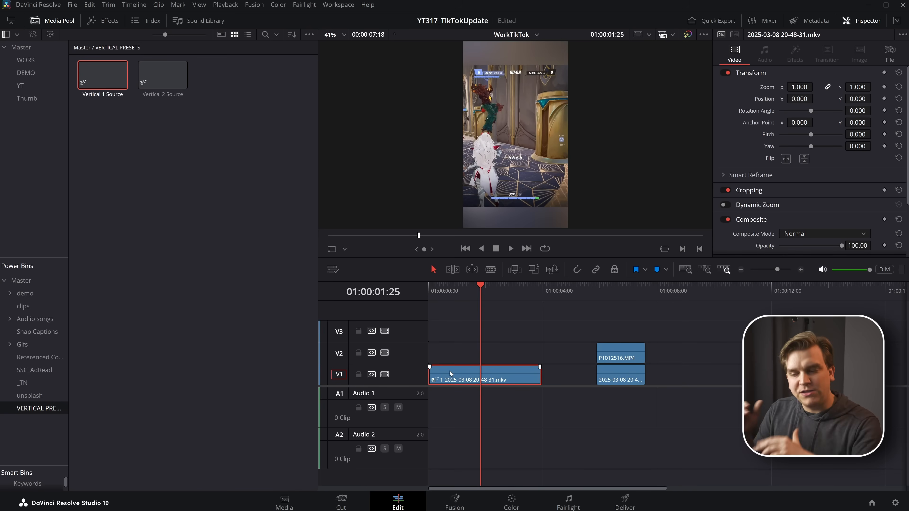
pyautogui.moveTo(37, 296)
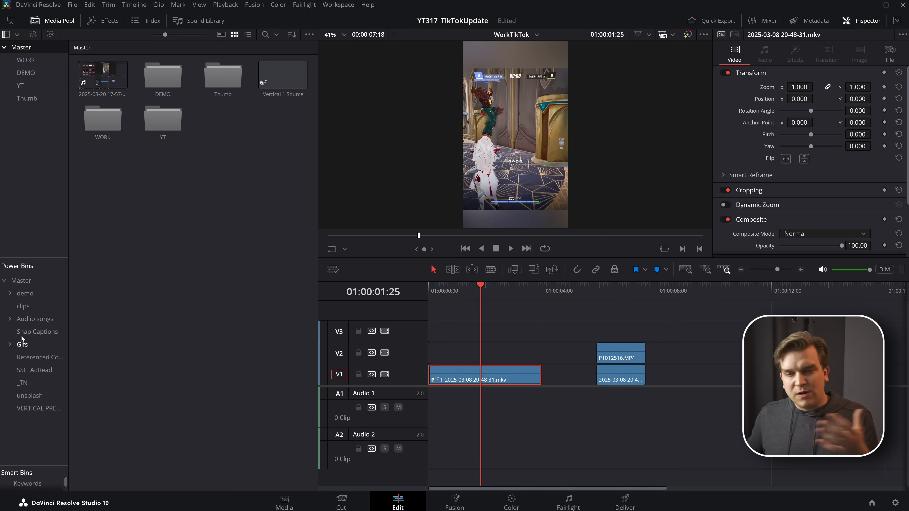
pyautogui.moveTo(76, 329)
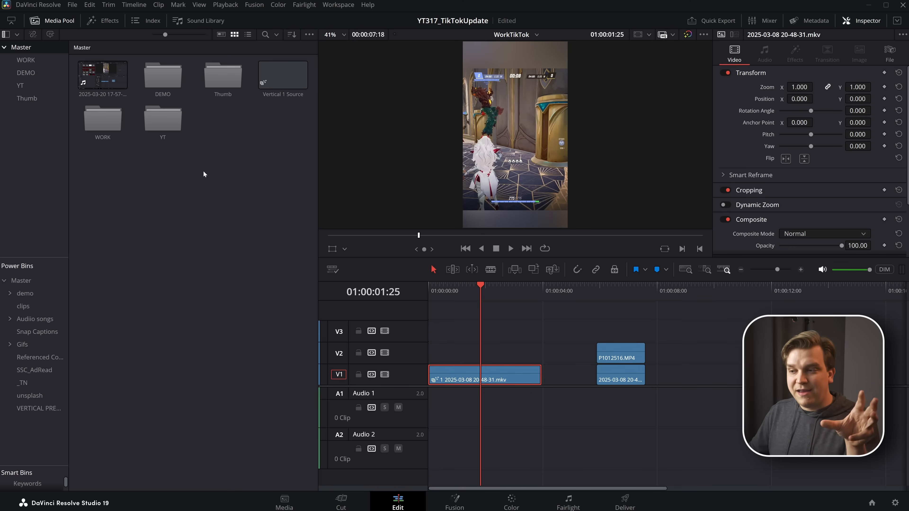
# Step: Duplicate a gameplay clip and link the third timeline clip to the Vertical 1 Source preset
pyautogui.click(511, 380)
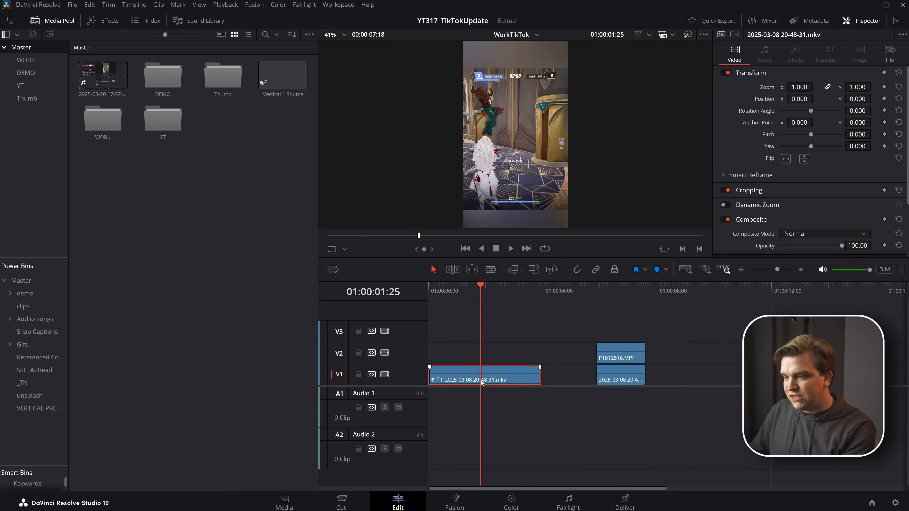
pyautogui.rightClick(700, 375)
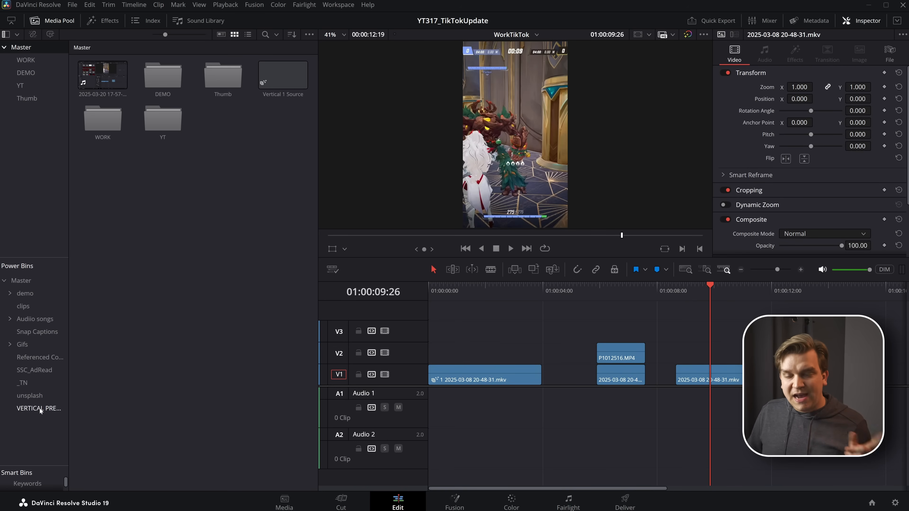
pyautogui.doubleClick(38, 409)
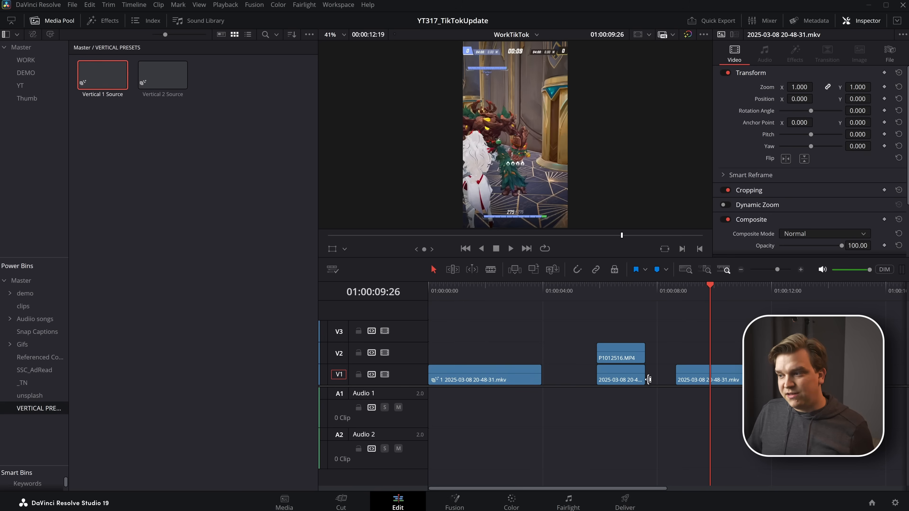
pyautogui.rightClick(700, 380)
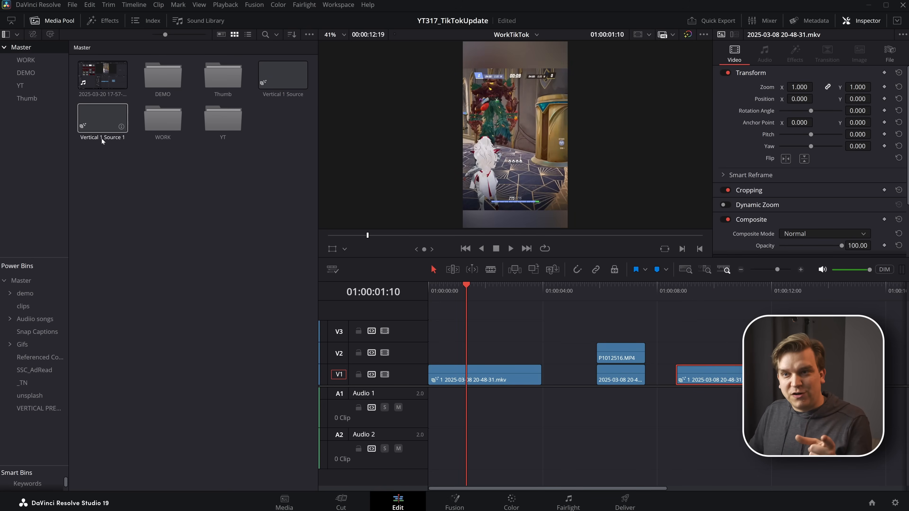
# Step: Delete the third timeline clip and the Vertical 1 Source 1 copy, then start renaming the preset
pyautogui.click(700, 285)
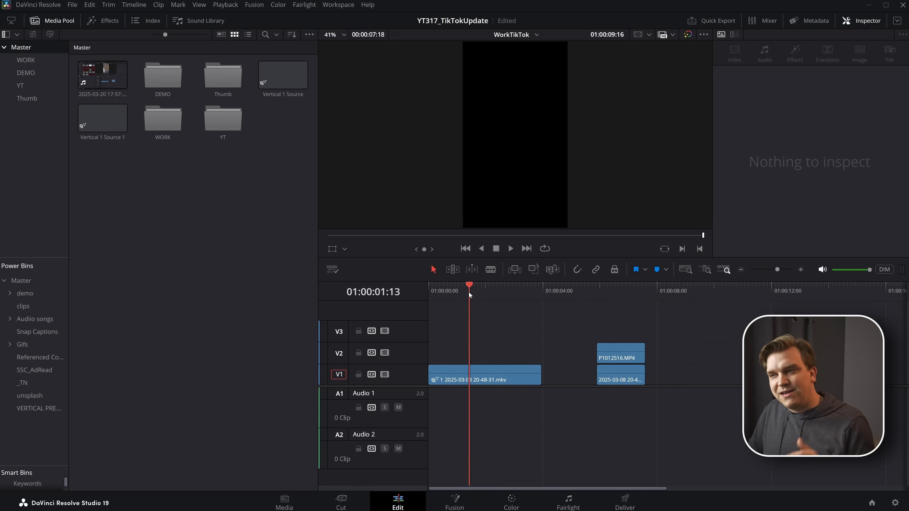
pyautogui.click(473, 375)
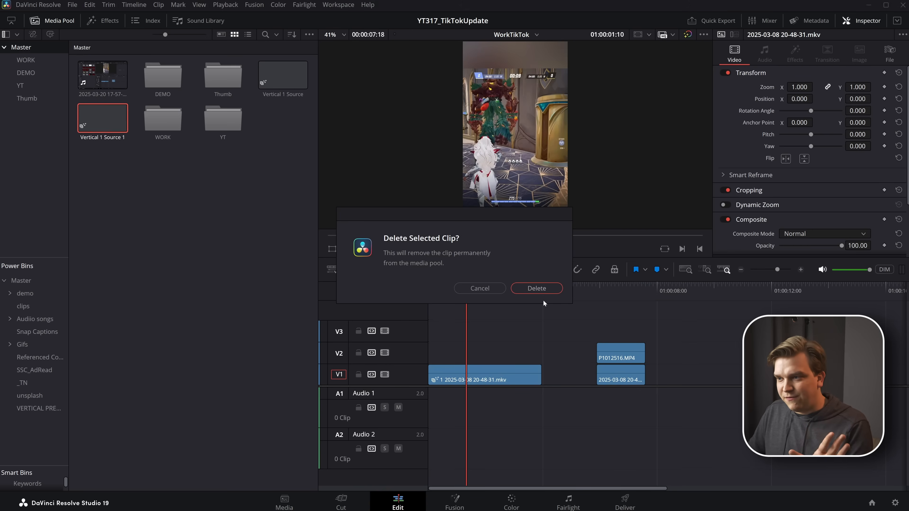
pyautogui.click(537, 289)
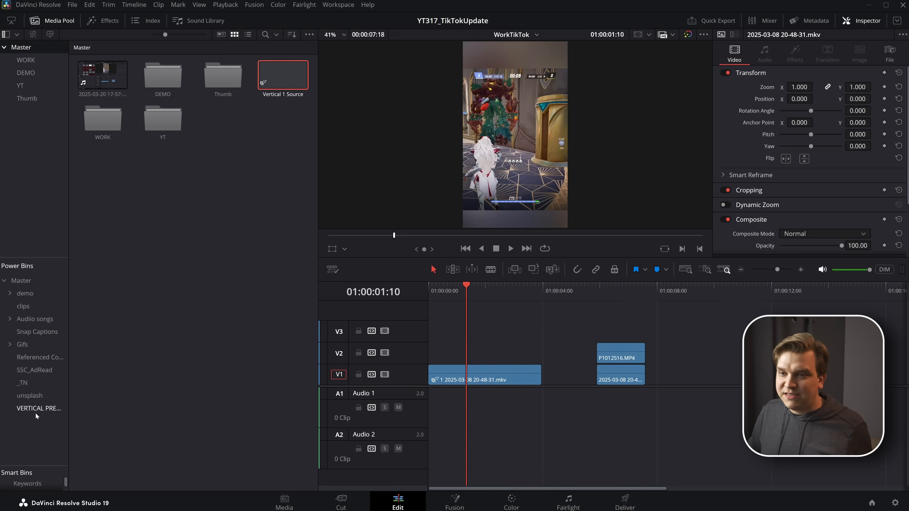
pyautogui.click(283, 74)
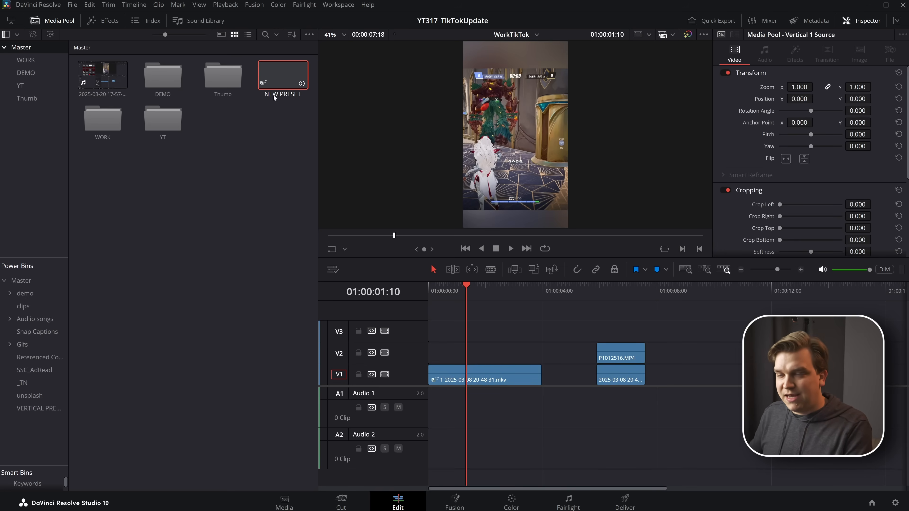
# Step: Name the preset NEW PRESET, place it in VERTICAL PRESETS and link a third gameplay clip near 10 s
pyautogui.doubleClick(282, 75)
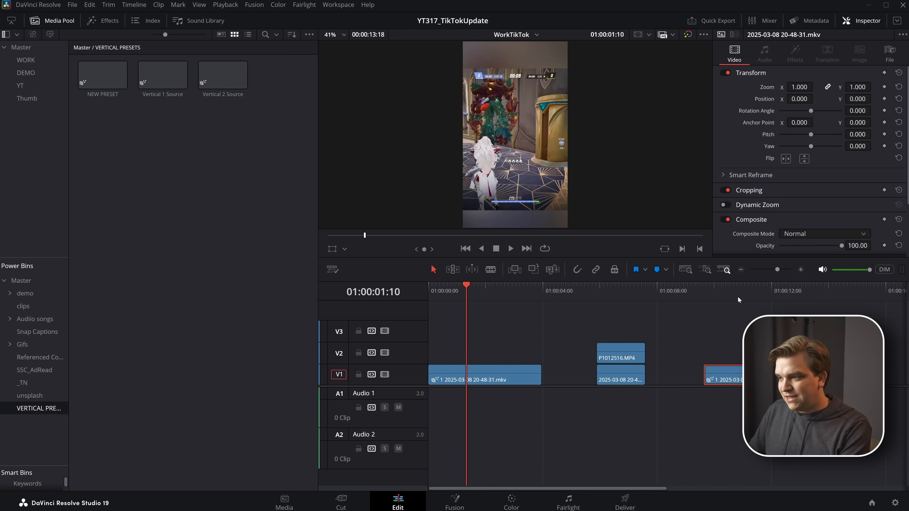
pyautogui.rightClick(720, 375)
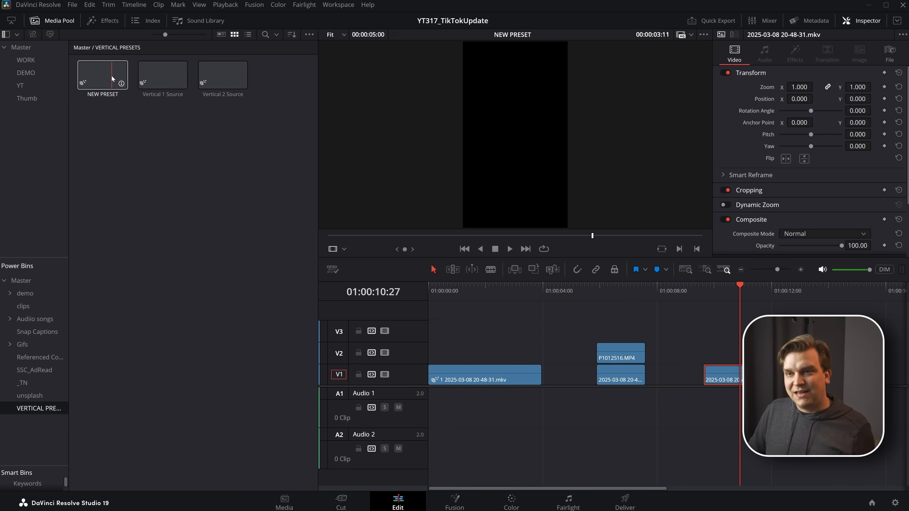
pyautogui.rightClick(721, 375)
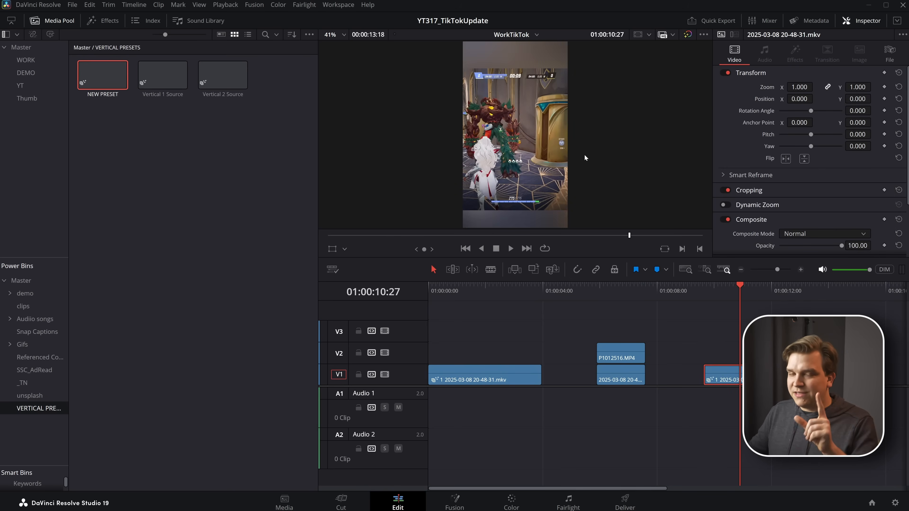
pyautogui.click(455, 292)
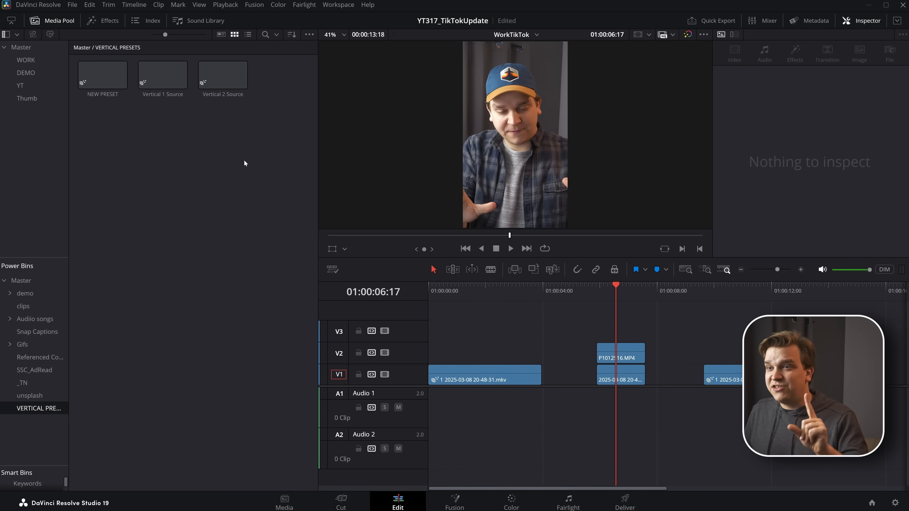
# Step: Link the P1012516 face-cam clip and the gameplay beneath it to the Vertical 2 Source preset
pyautogui.click(621, 353)
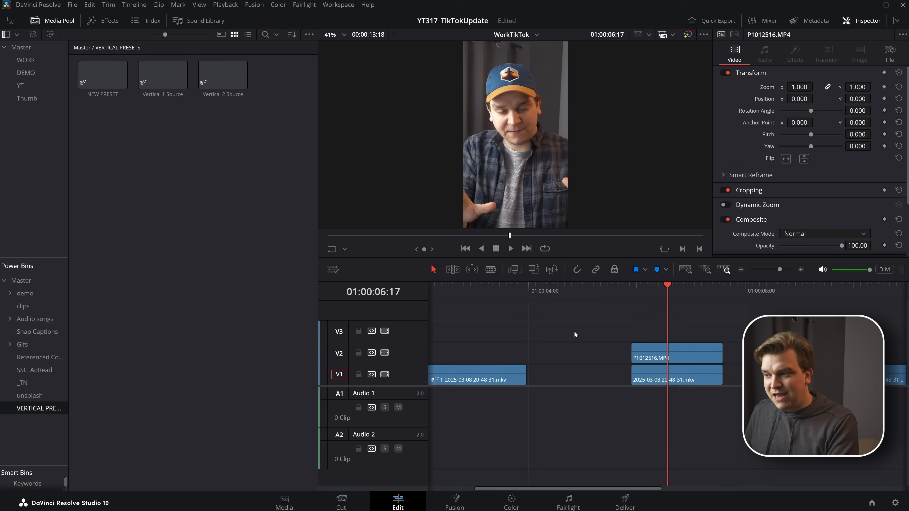
pyautogui.click(695, 356)
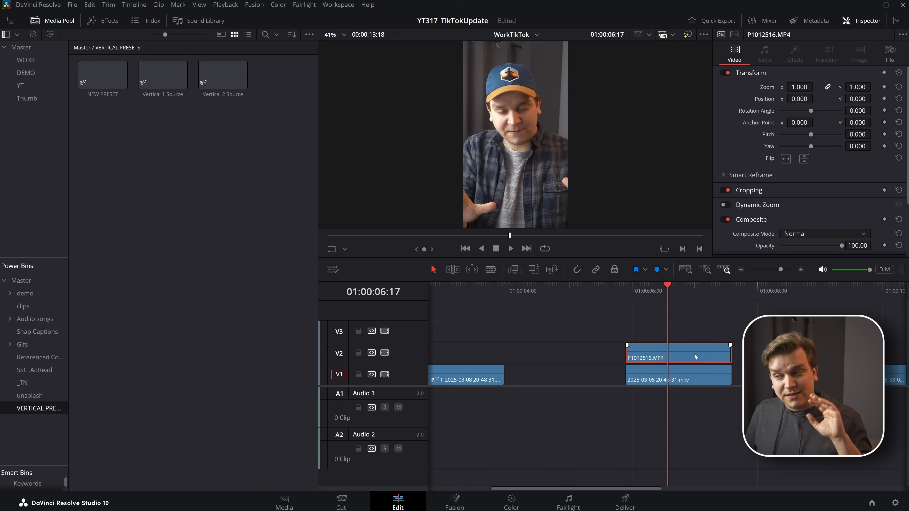
pyautogui.click(223, 75)
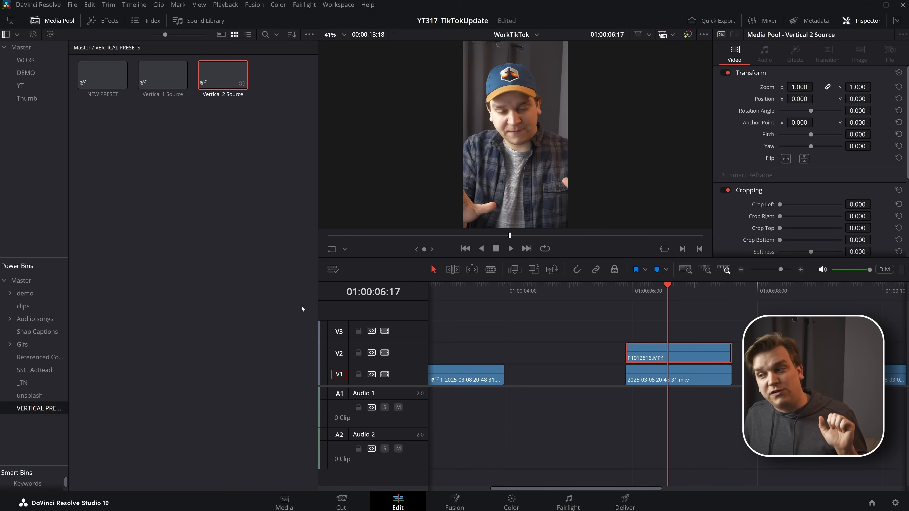
pyautogui.rightClick(649, 355)
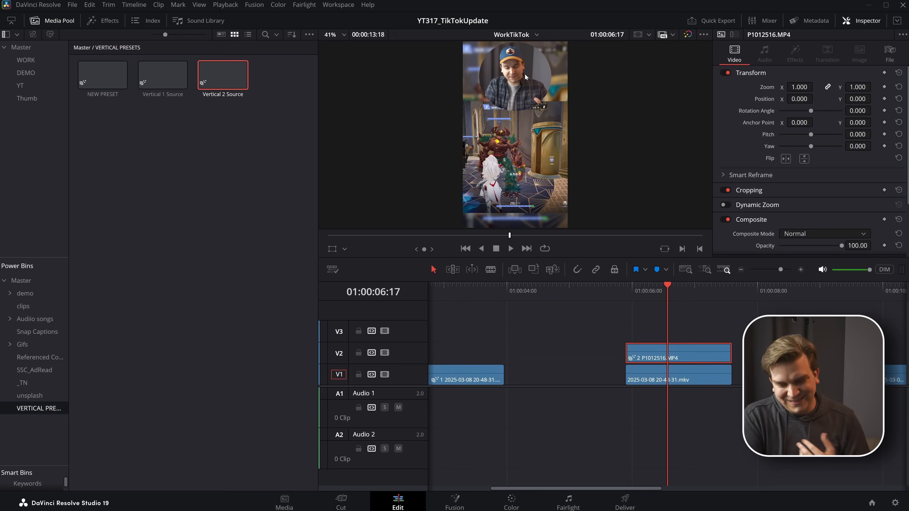
pyautogui.click(455, 499)
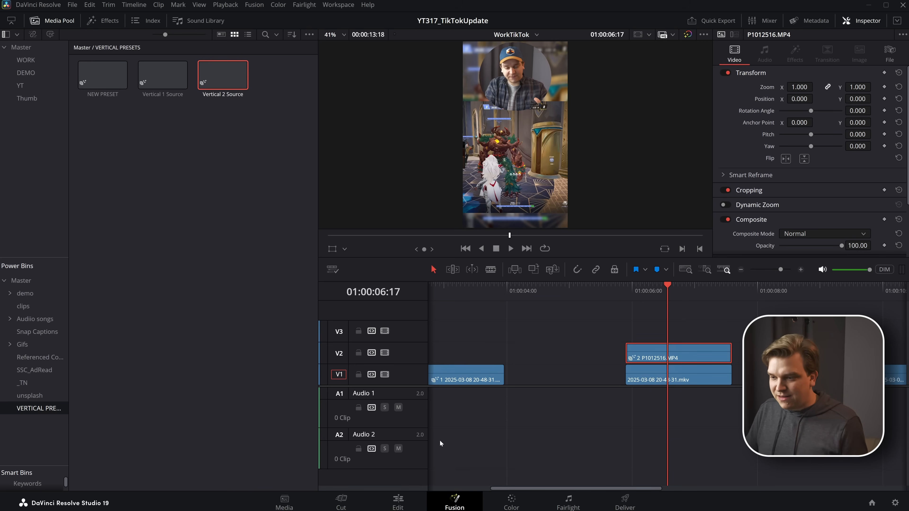
# Step: Switch the Vertical_2Source composition to version 2 in Fusion and preview the Background_Blur and Focus1_Mrg nodes
pyautogui.click(454, 501)
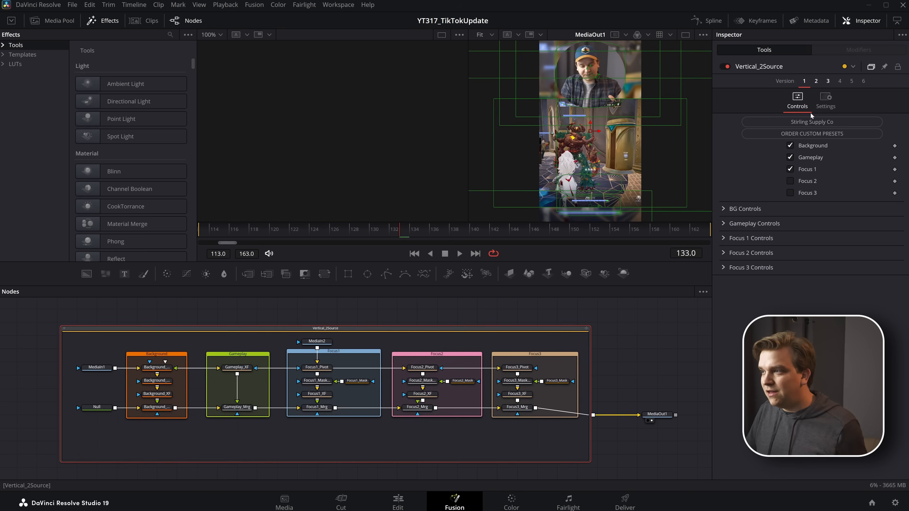
pyautogui.click(828, 81)
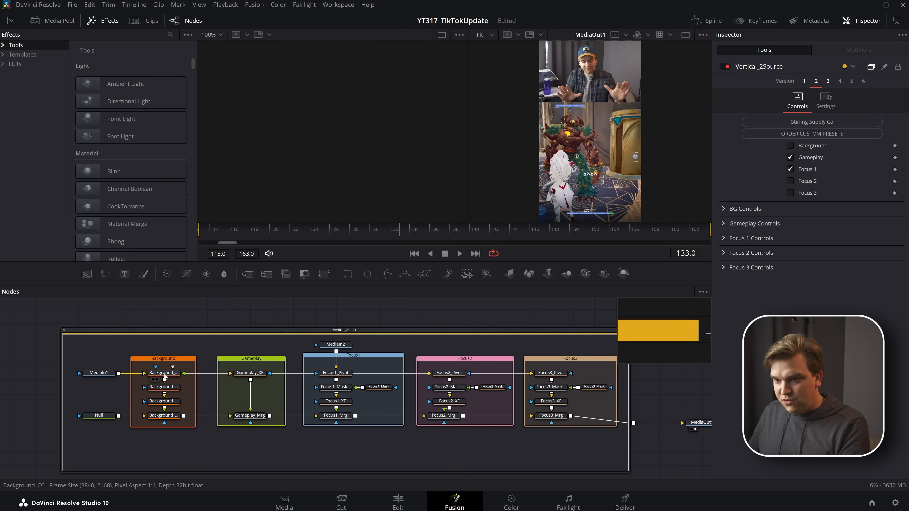
pyautogui.click(164, 416)
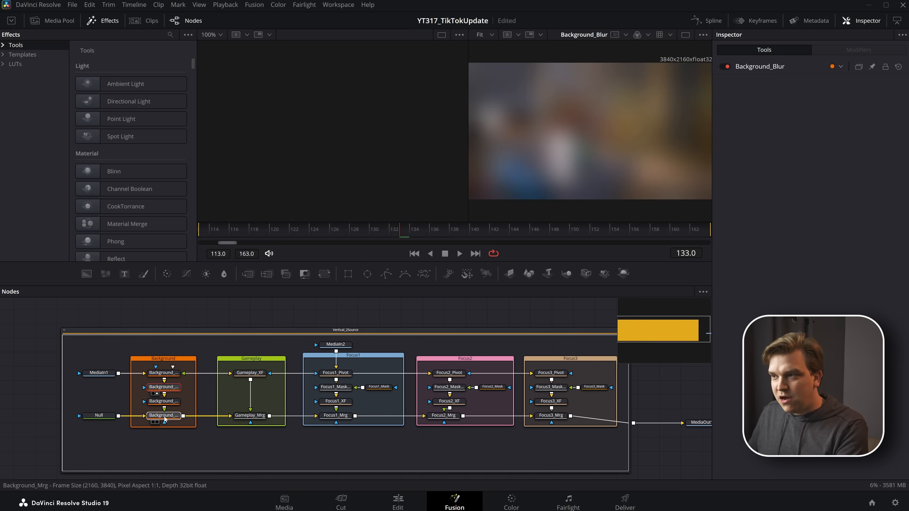
pyautogui.click(335, 415)
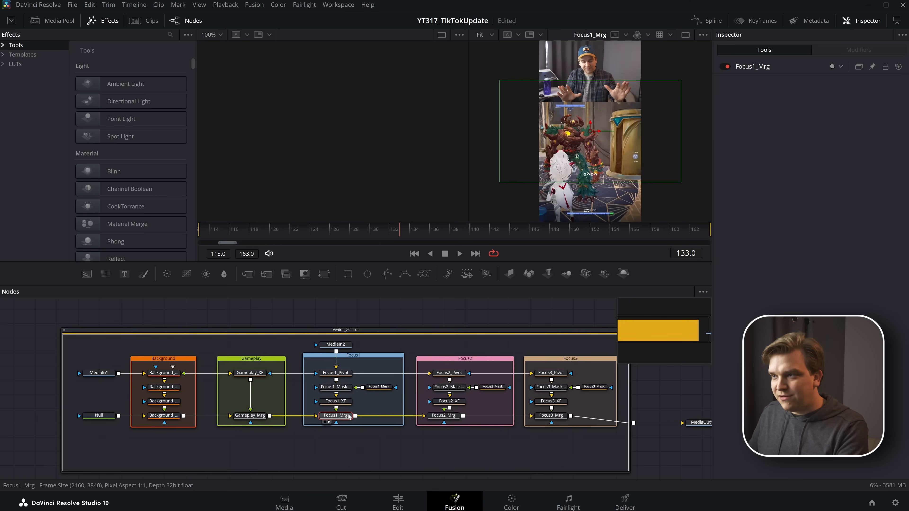